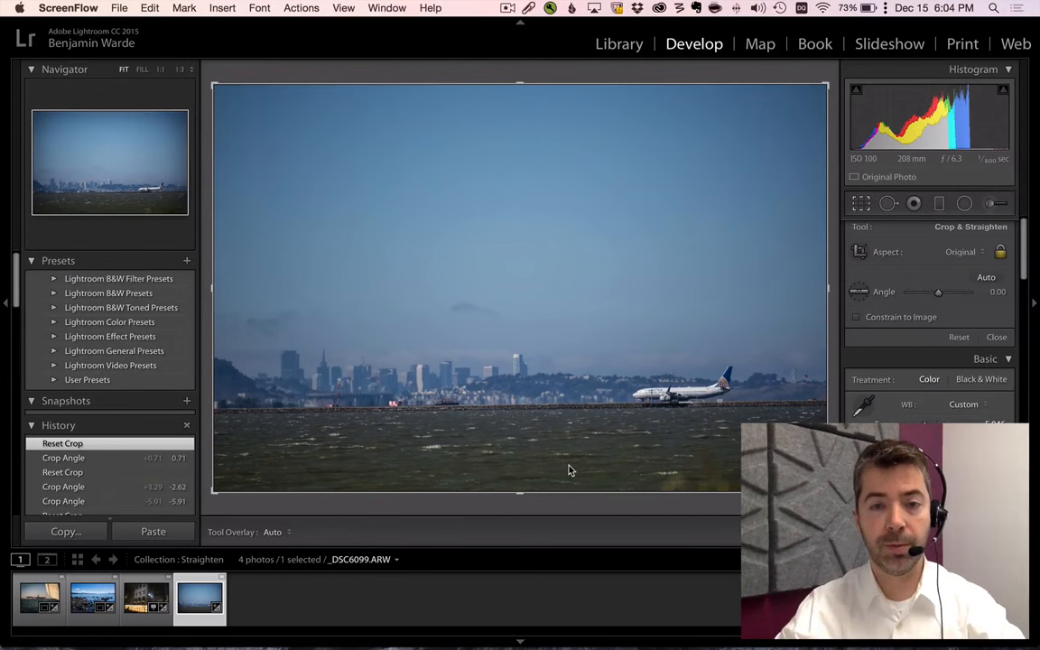
mouse_move(589, 392)
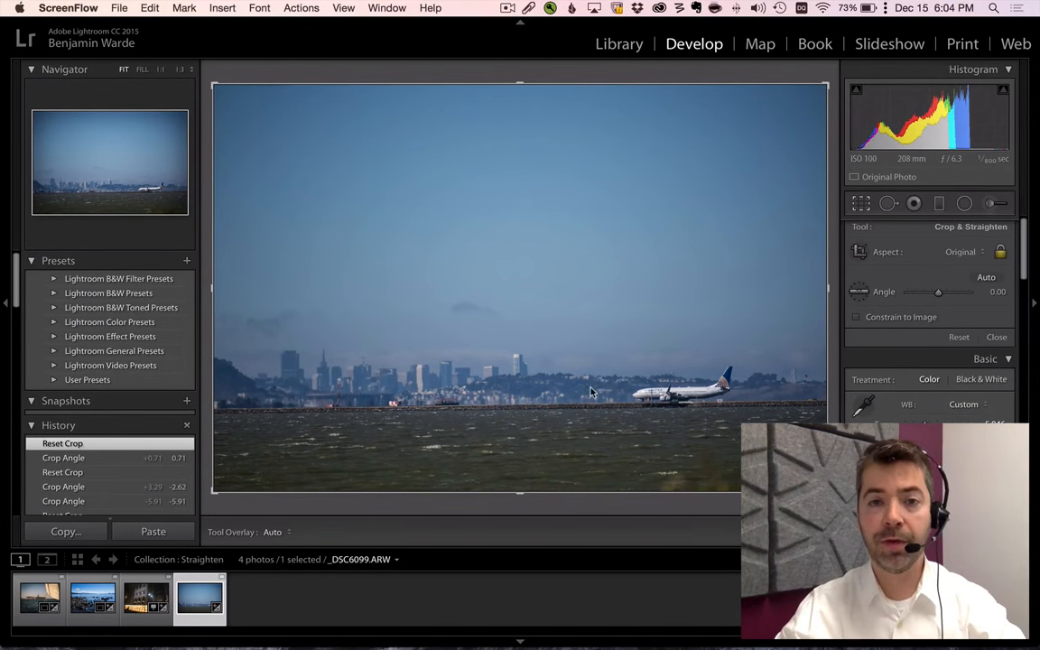
mouse_move(568, 403)
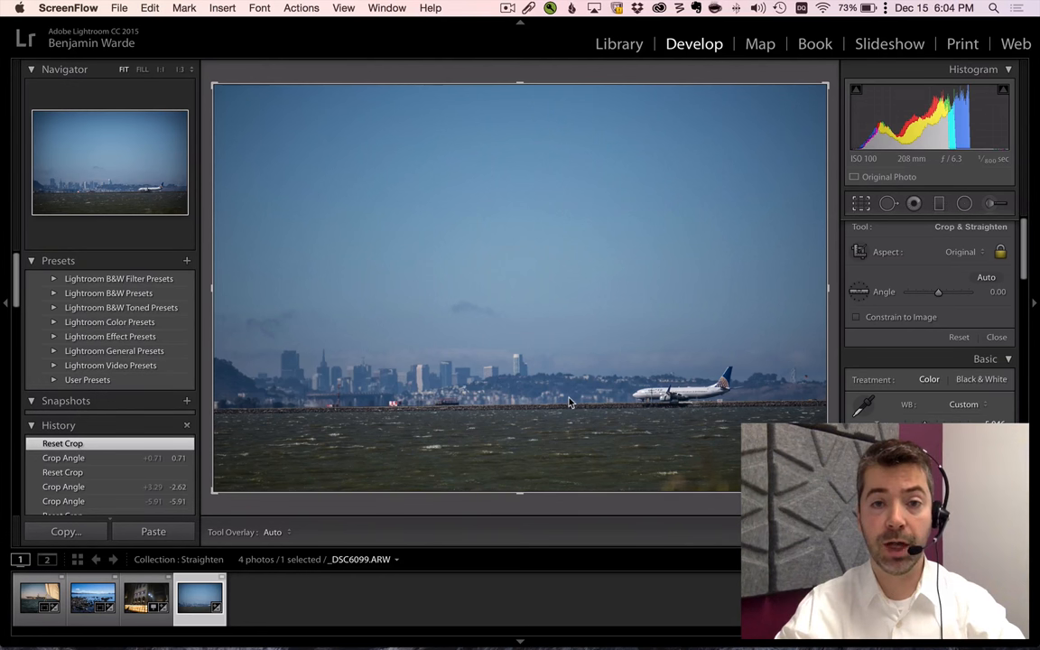
mouse_move(634, 408)
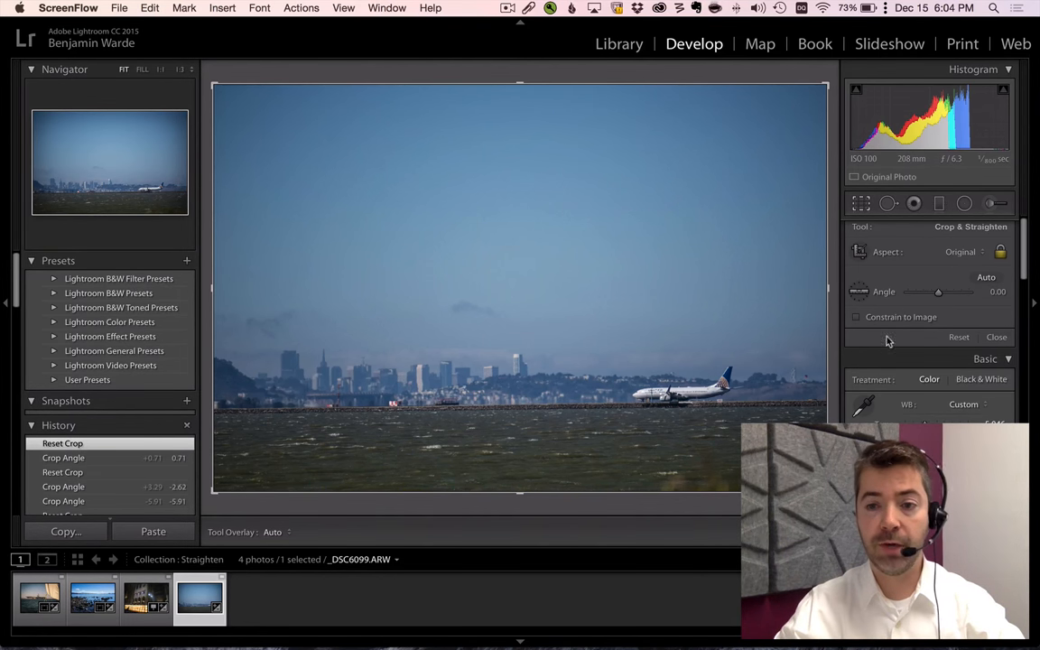
Rotate the skyline photo with the Angle slider, settling at 2.16 degrees.
drag(939, 292, 946, 292)
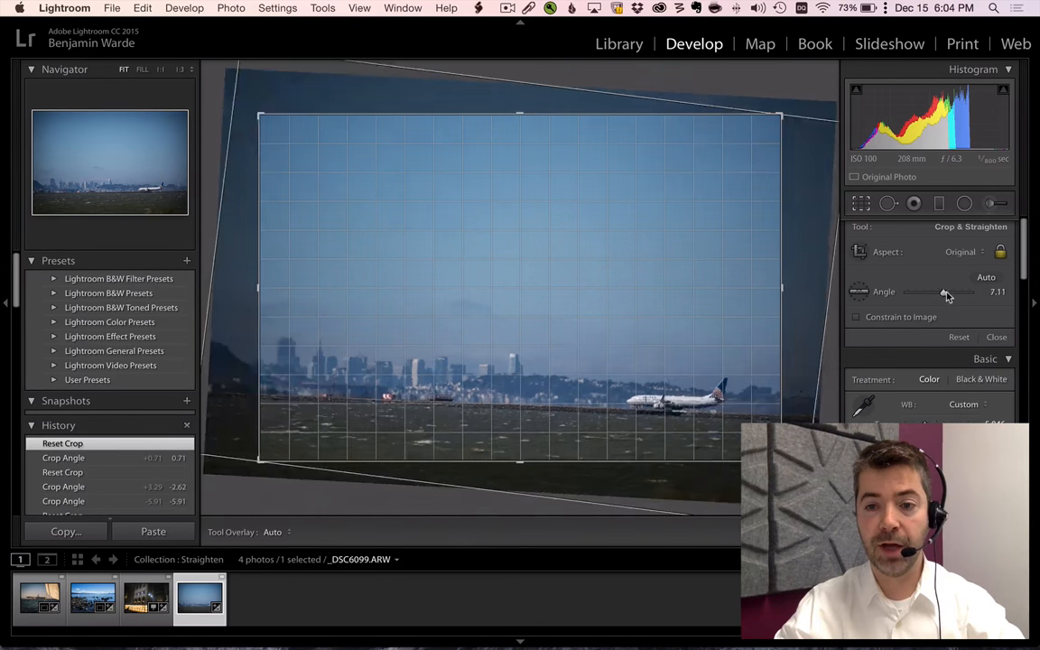
drag(946, 292, 939, 293)
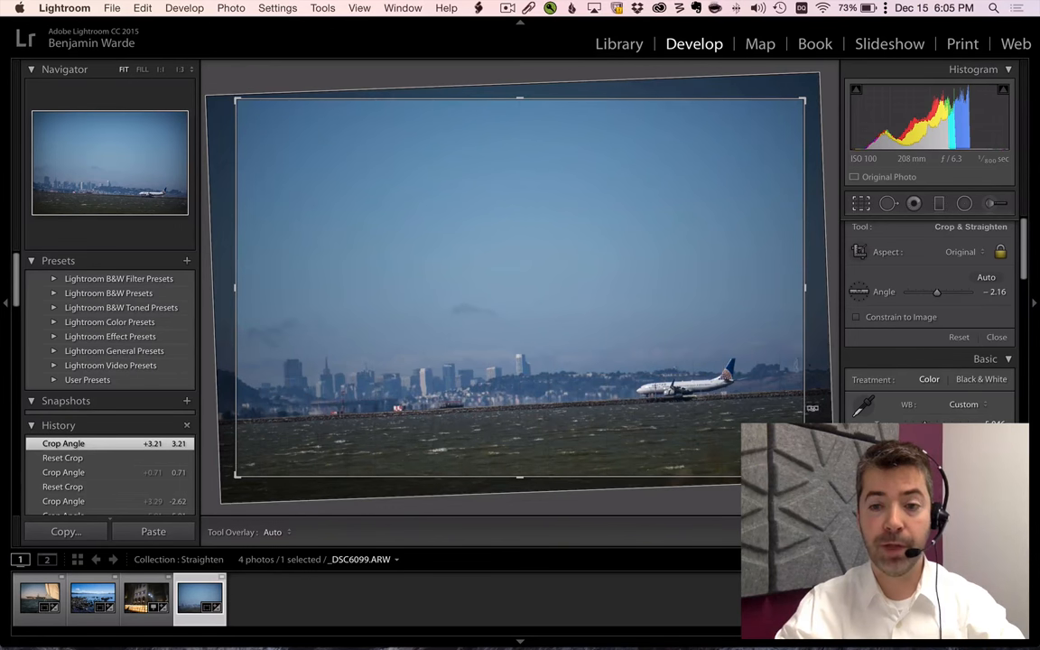
Reset the crop so the angle returns to 0.00 and original framing.
click(958, 338)
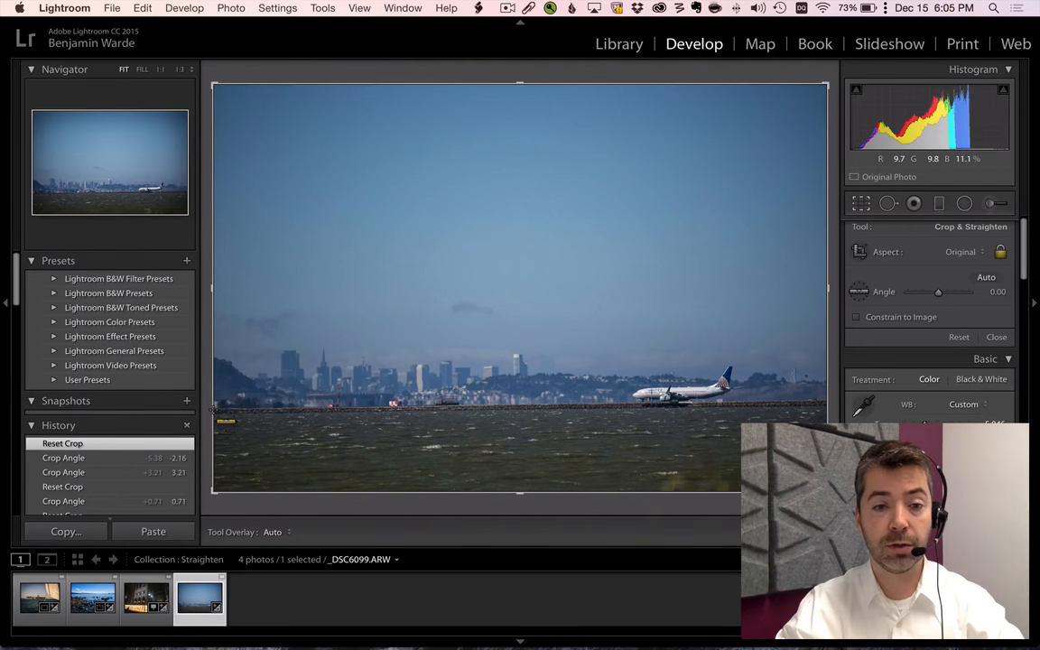
Level the horizon with the Straighten tool at 0.73, then select another filmstrip photo.
drag(224, 407, 756, 404)
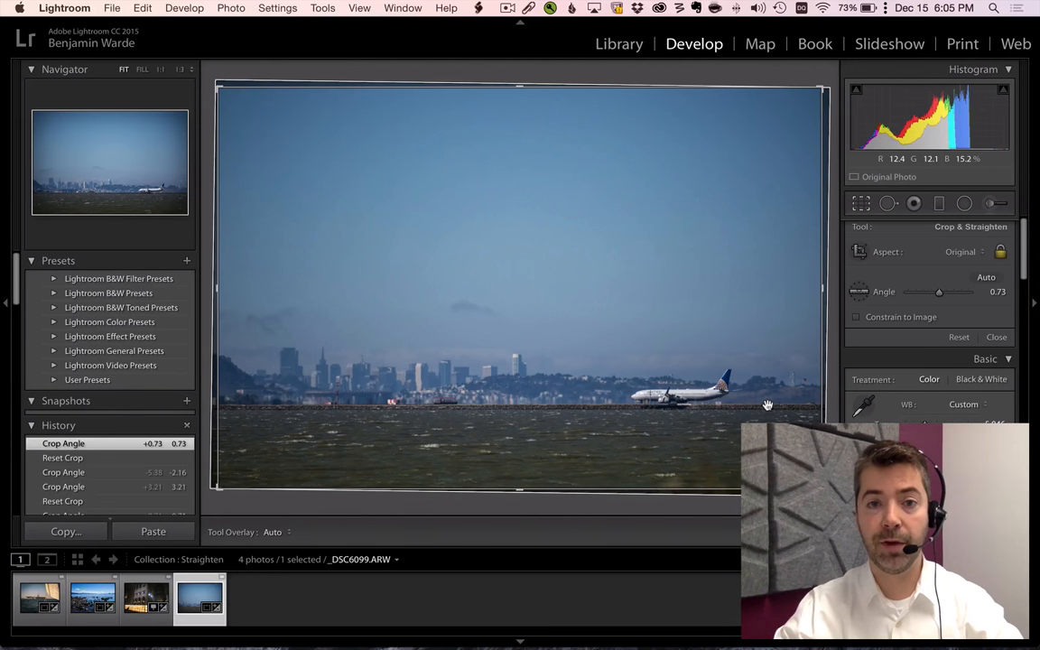
click(144, 598)
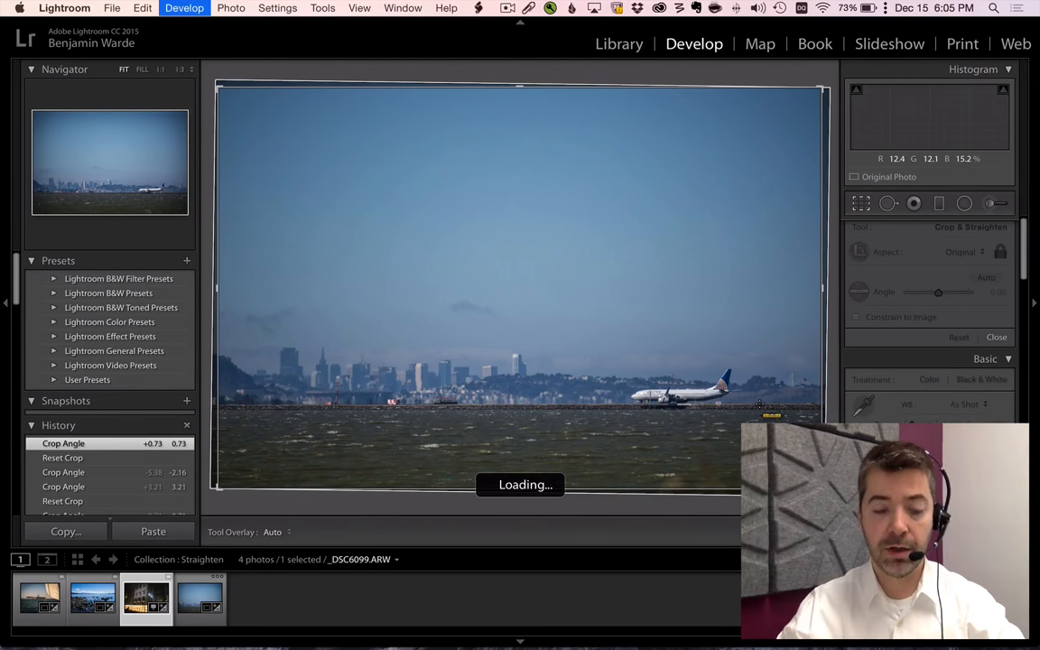